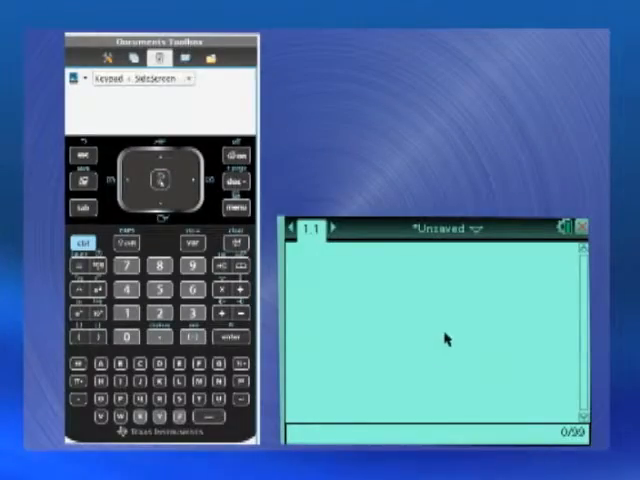
mouse_move(410, 357)
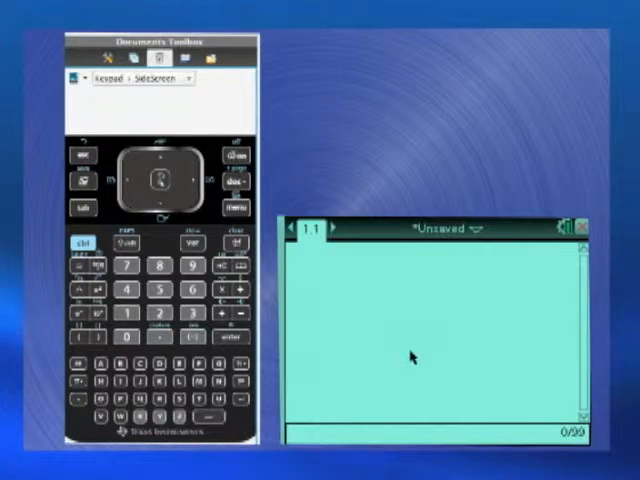
mouse_move(308, 305)
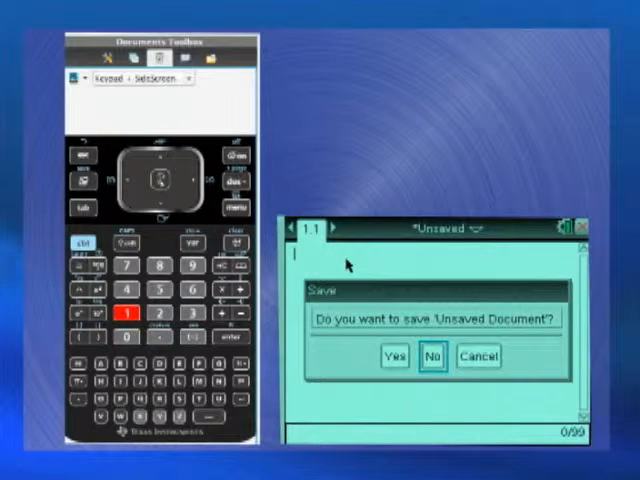
Step: Discard 'Unsaved Document' without saving, leaving a fresh document started
left_click(431, 355)
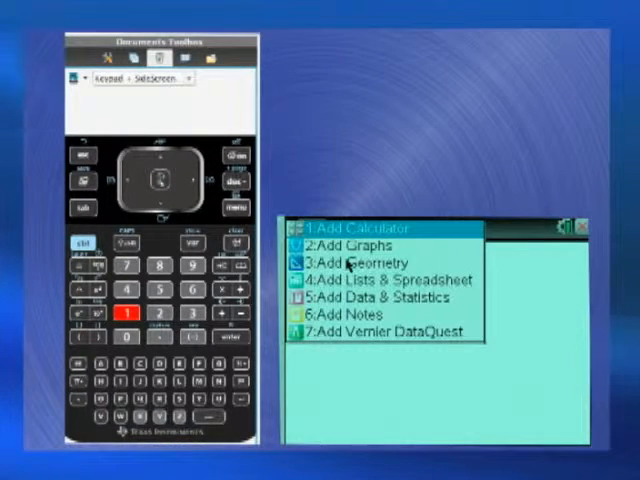
mouse_move(345, 245)
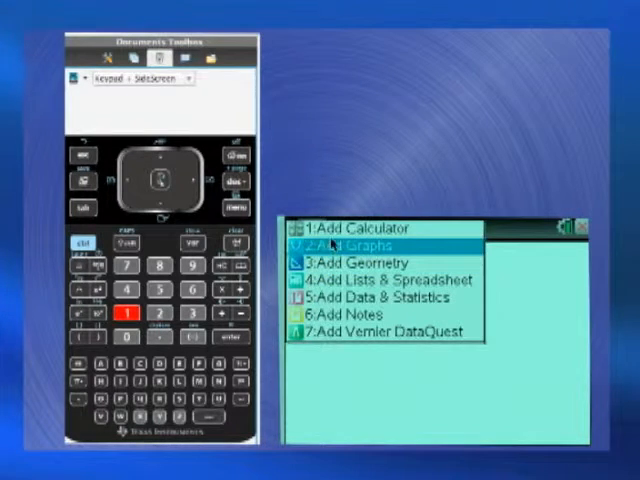